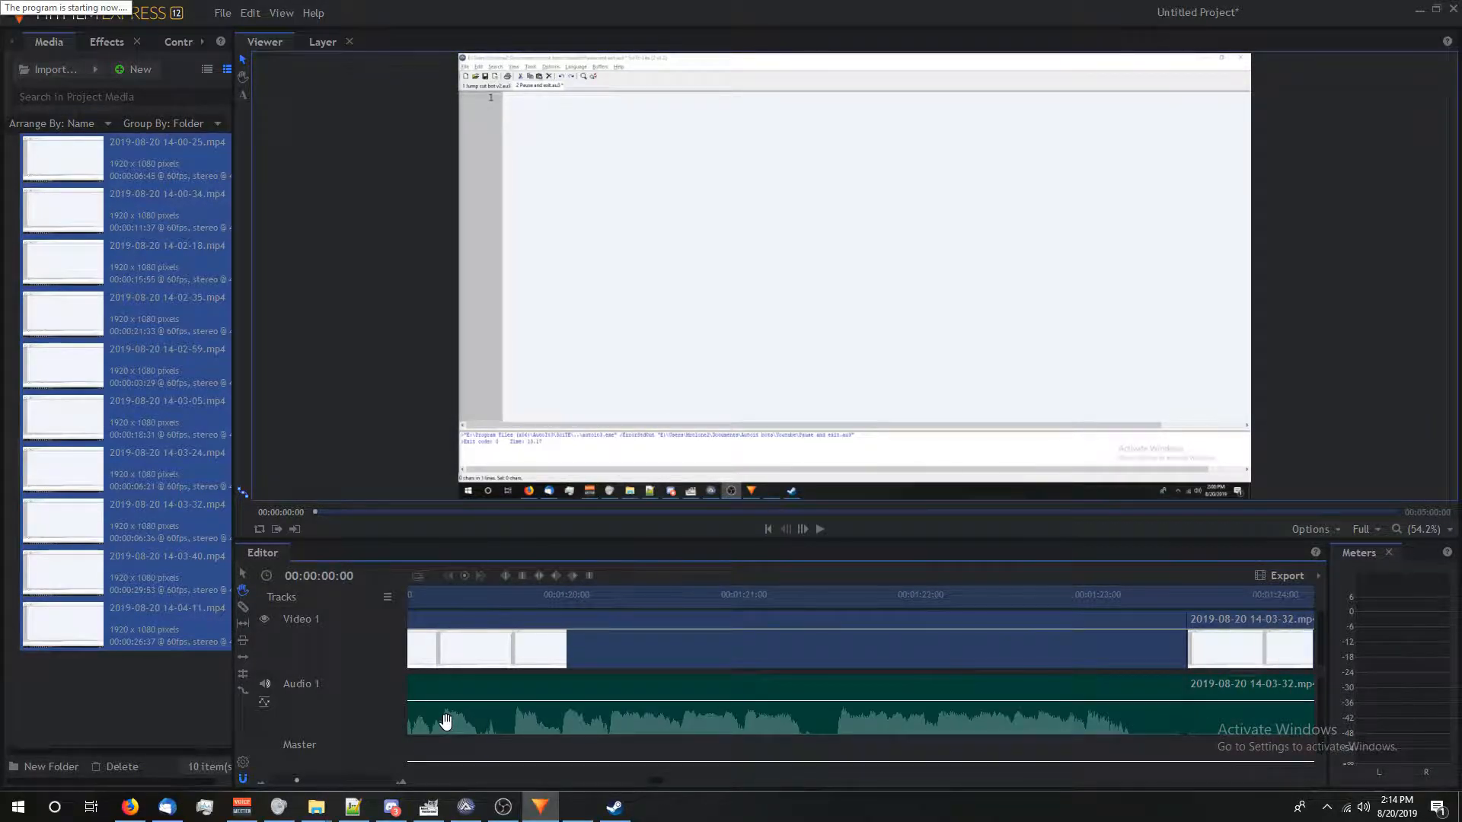
Type $coord = PixelSearch(100,200,110,210, 0x77E438,10) into the new SciTE tab
click(501, 806)
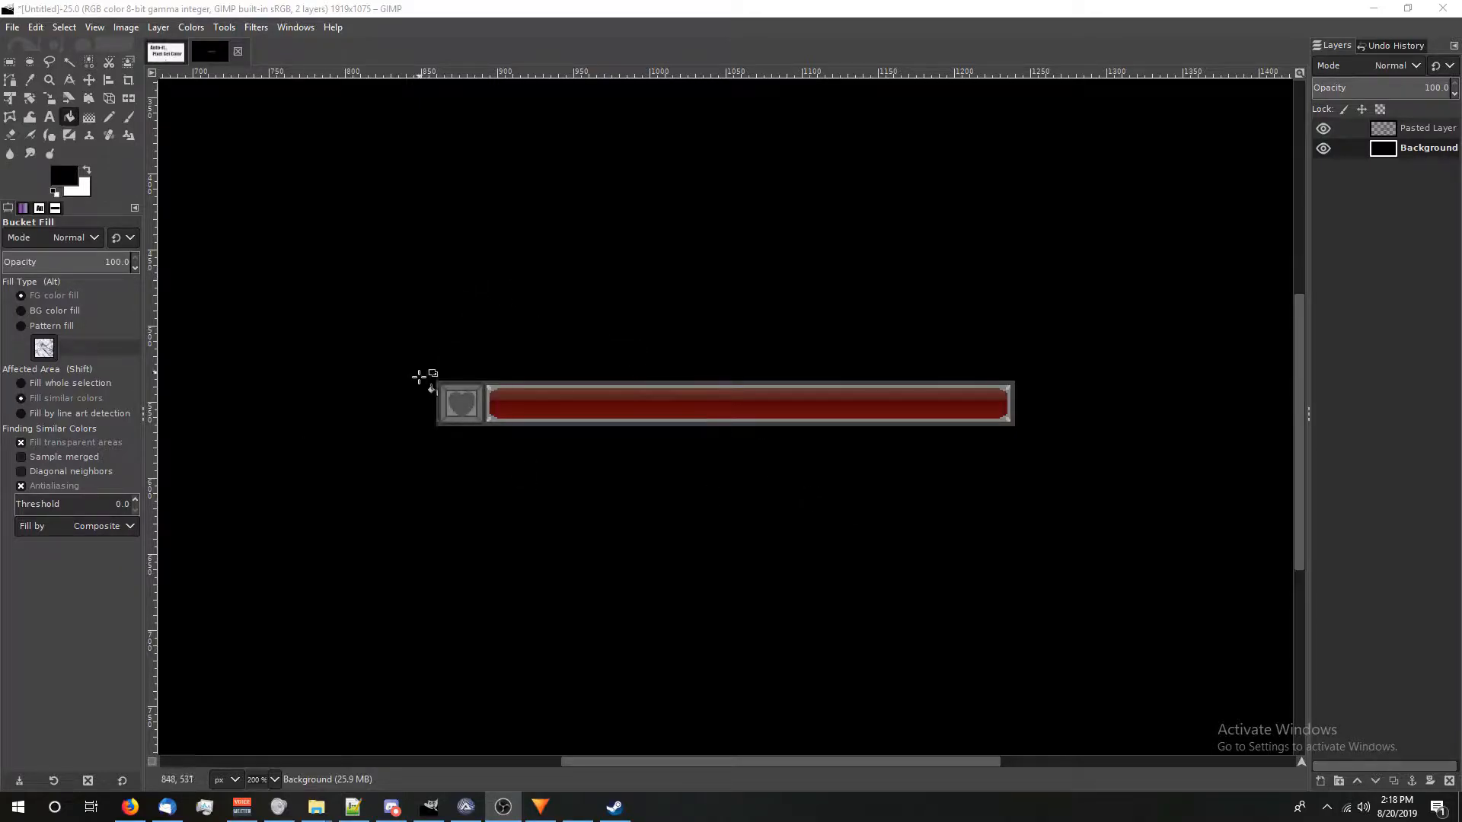
mouse_move(935, 407)
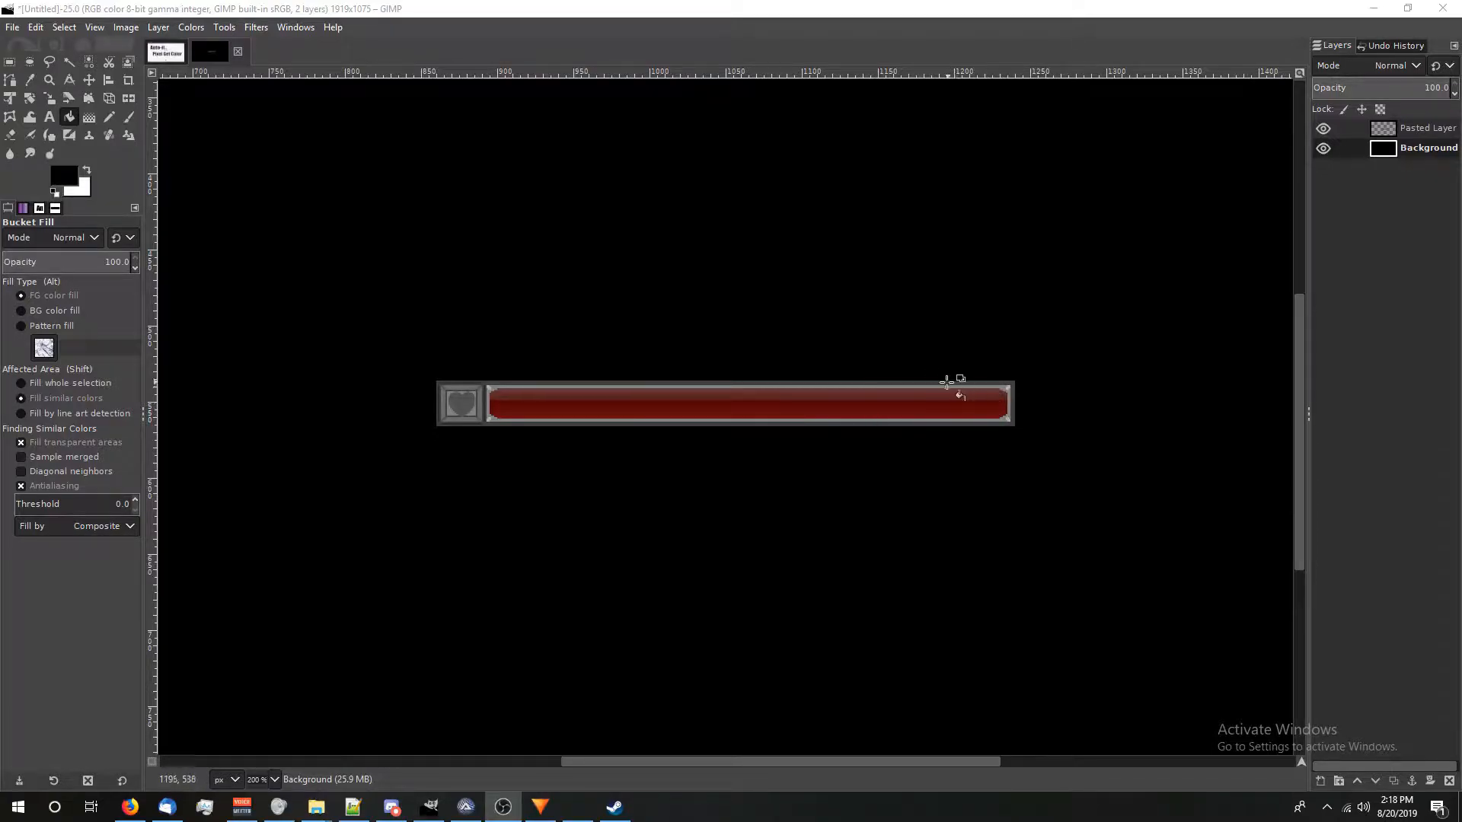
mouse_move(718, 565)
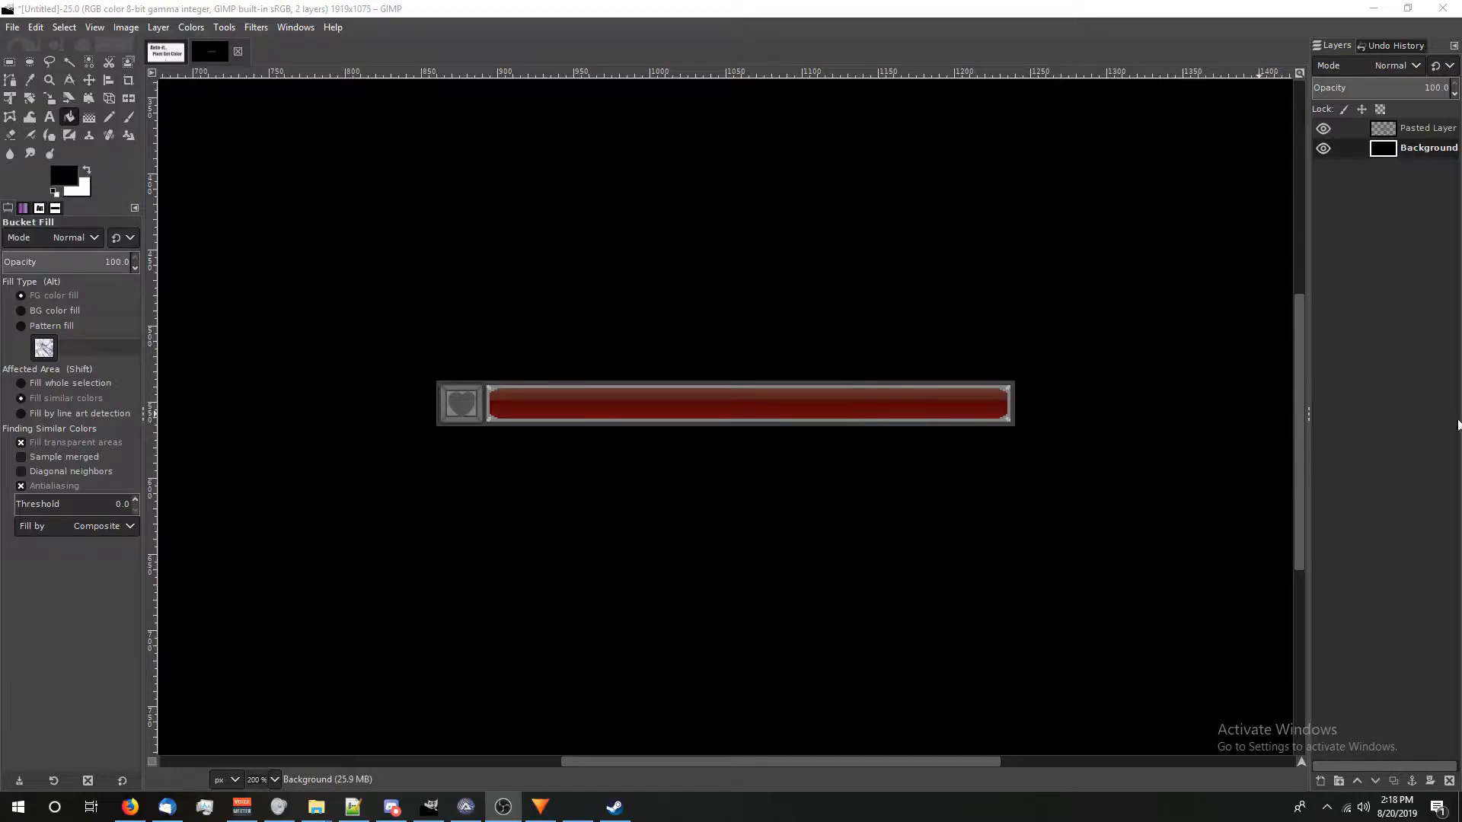
mouse_move(1006, 503)
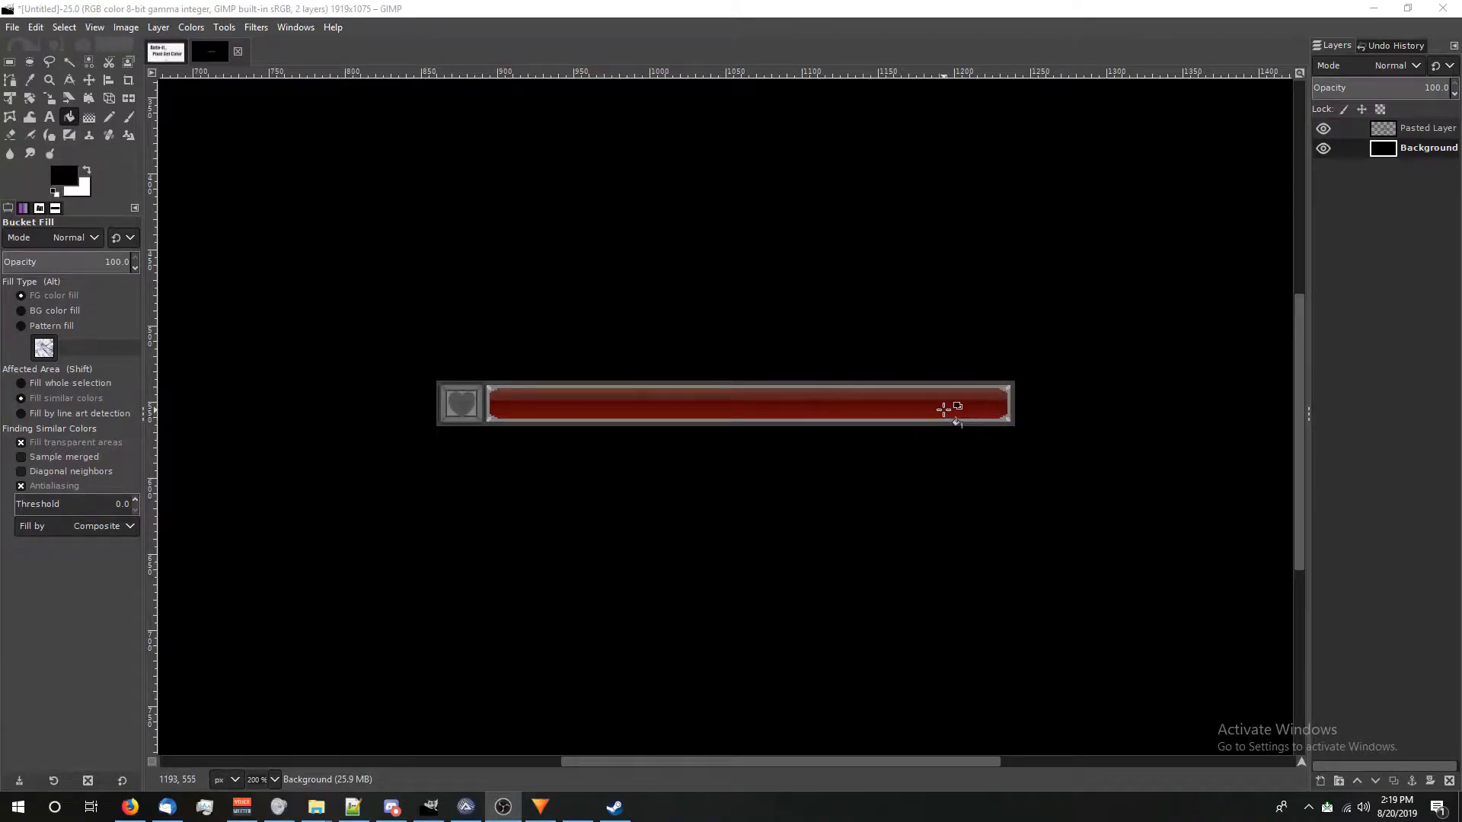
mouse_move(1001, 406)
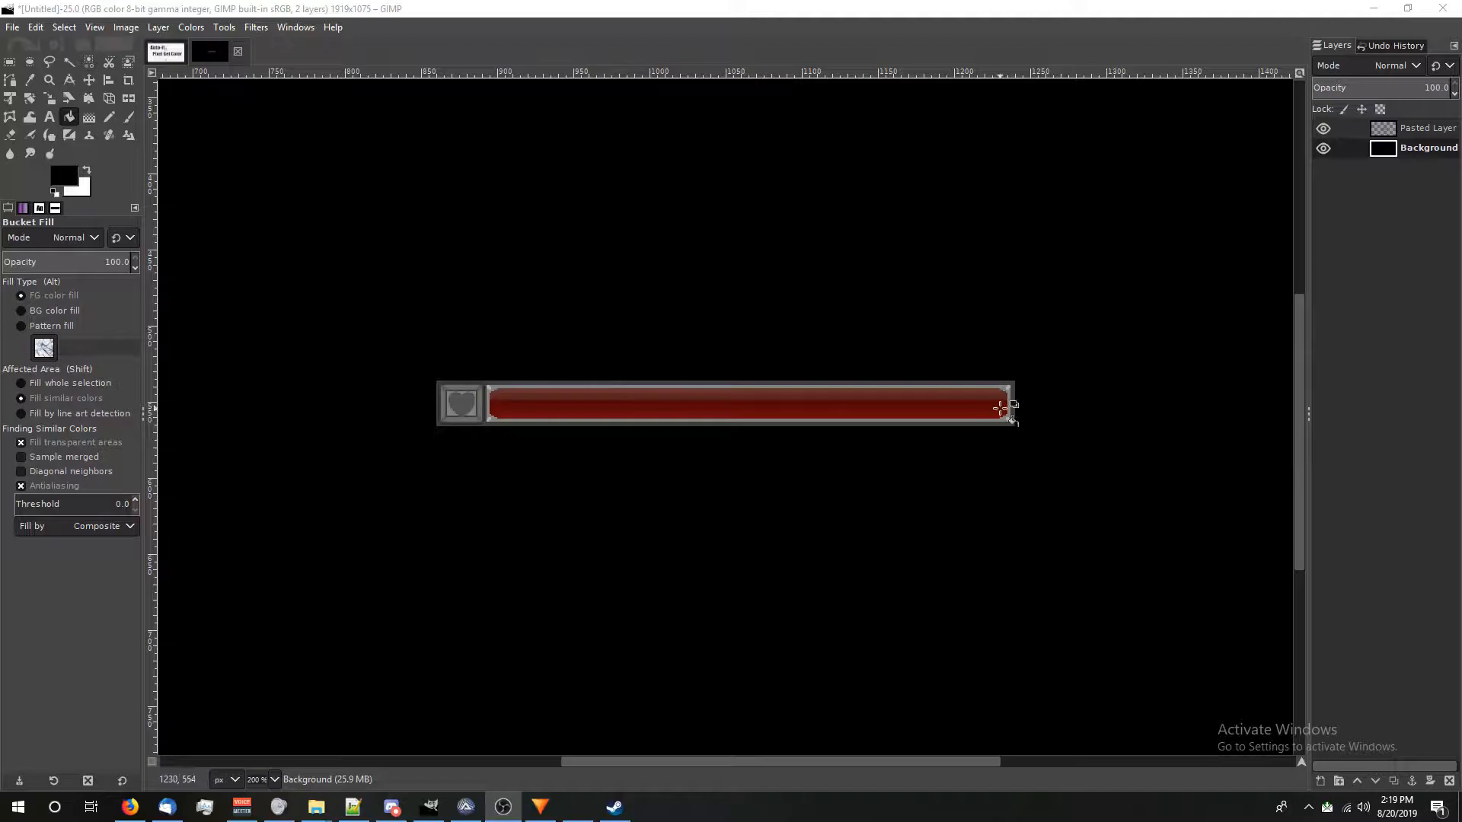
mouse_move(1028, 410)
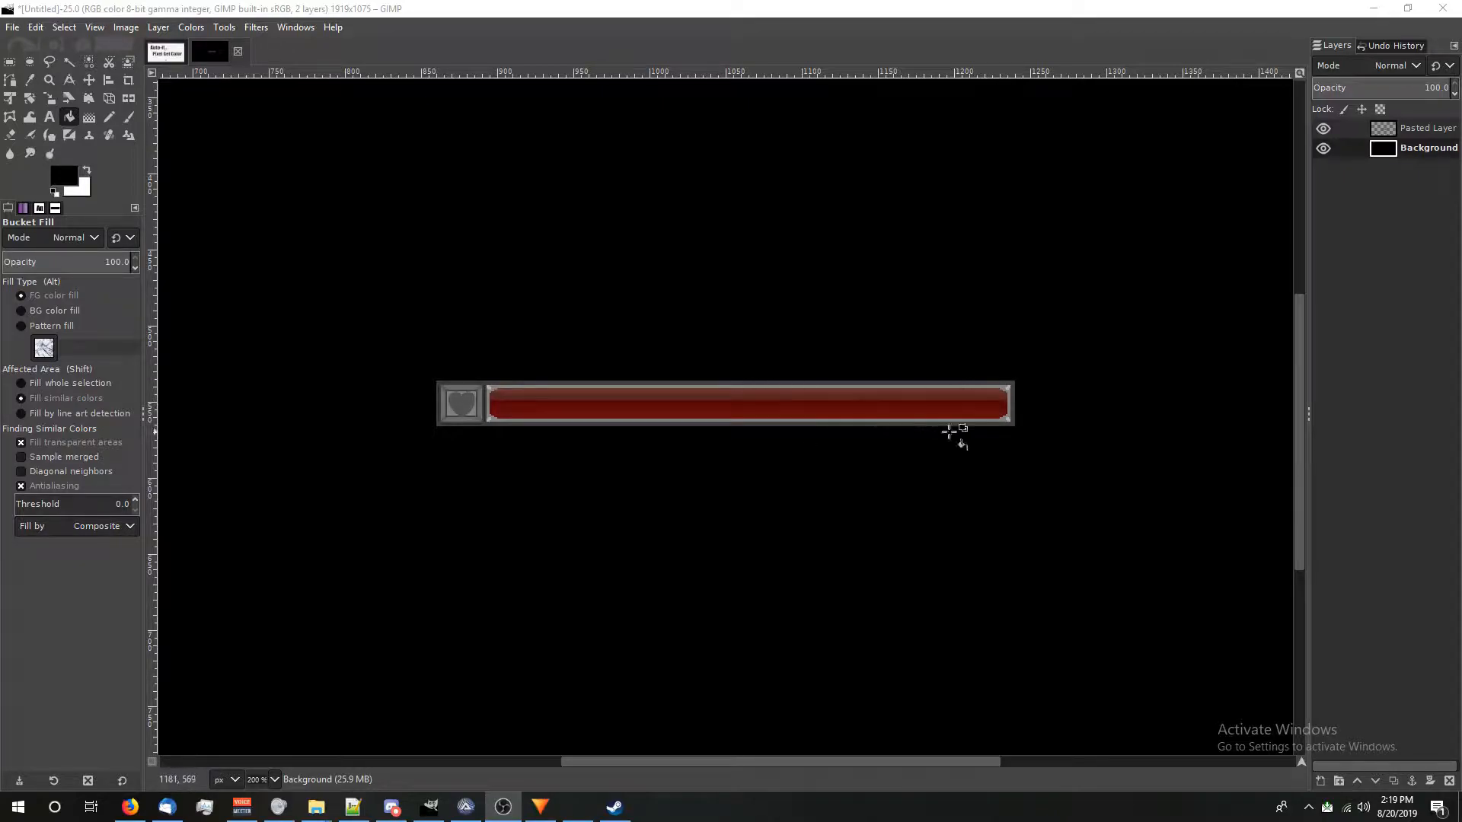
mouse_move(988, 429)
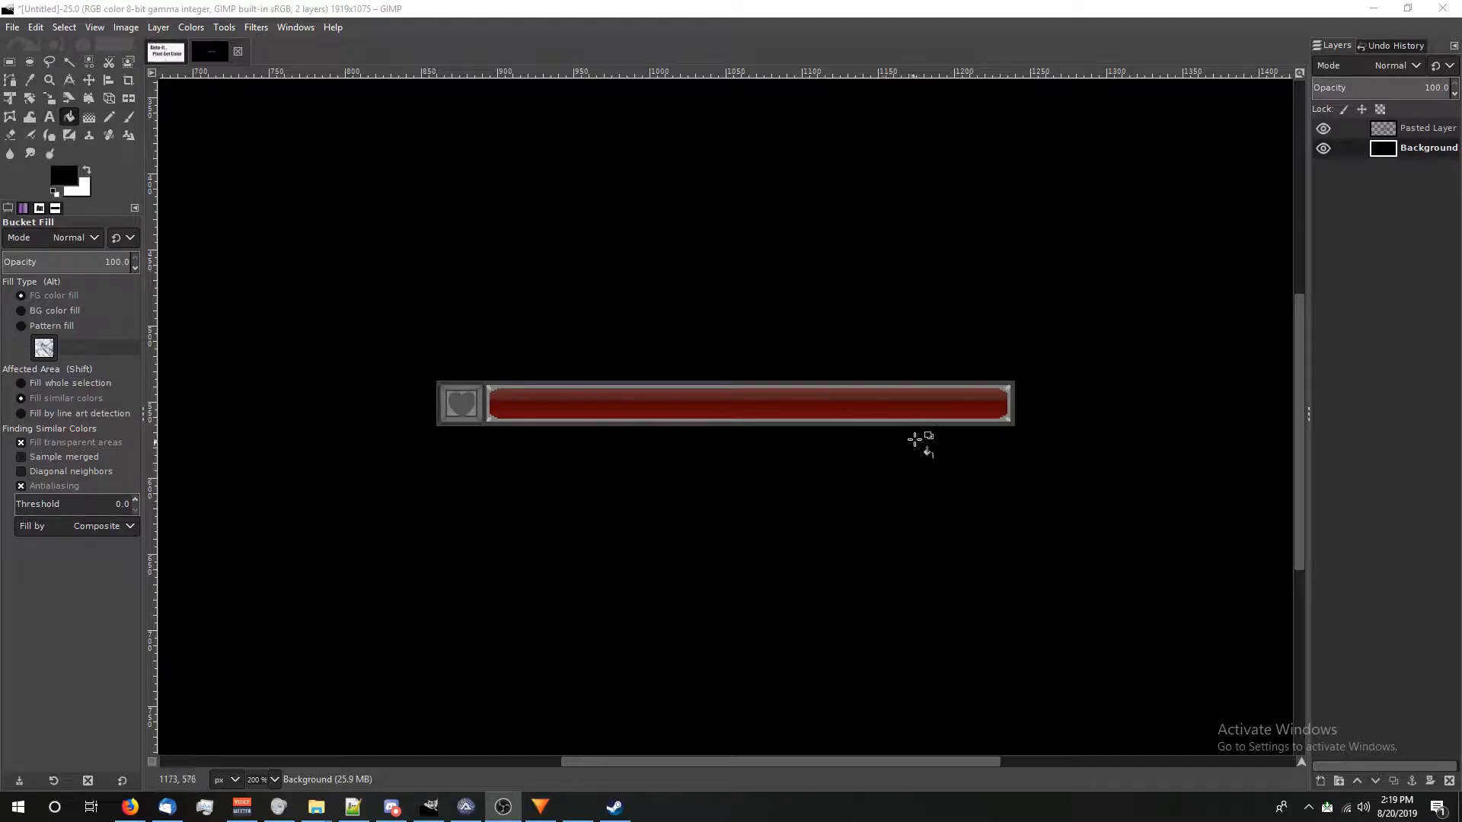
mouse_move(900, 439)
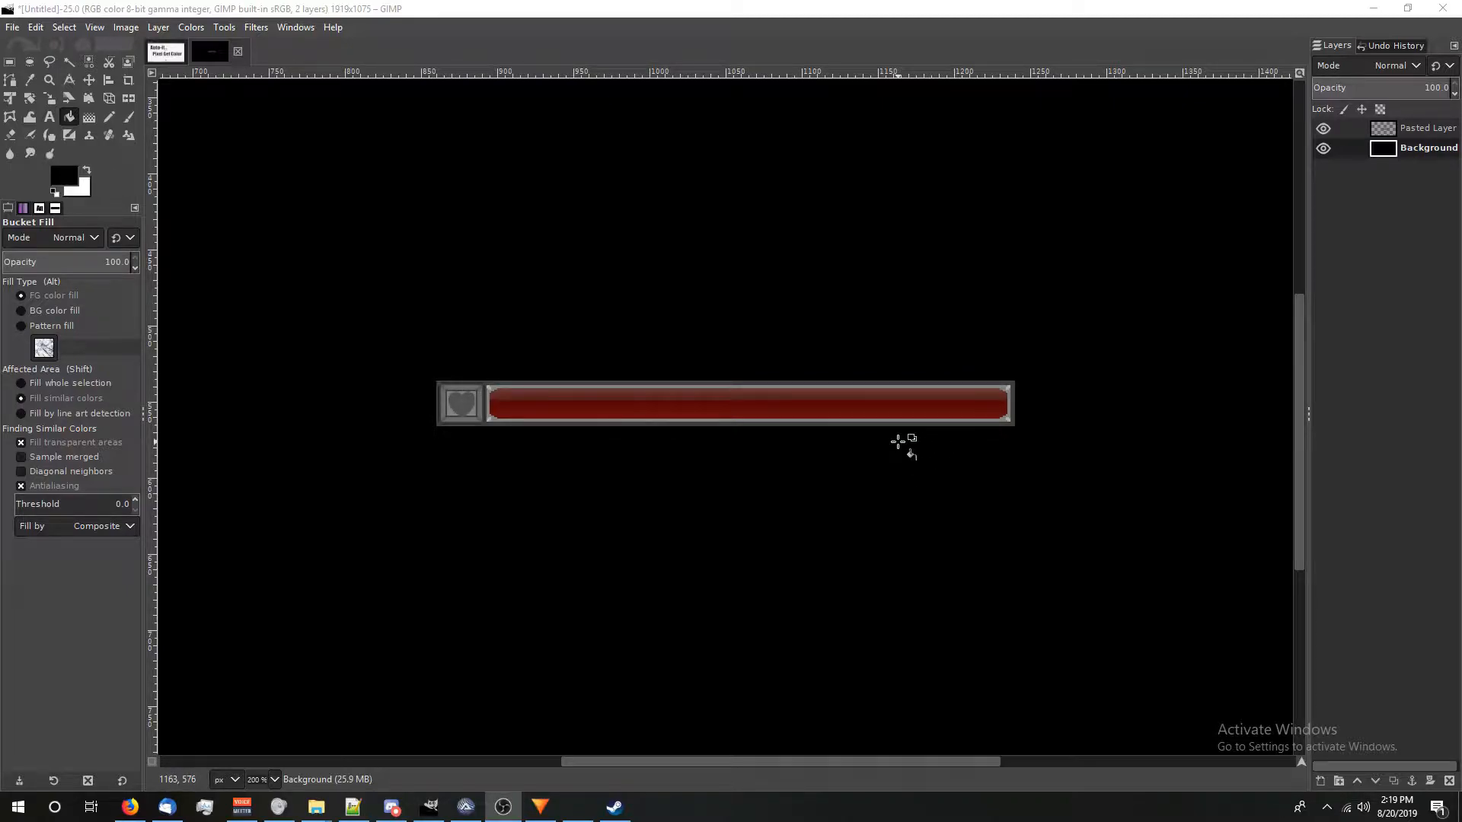
mouse_move(975, 399)
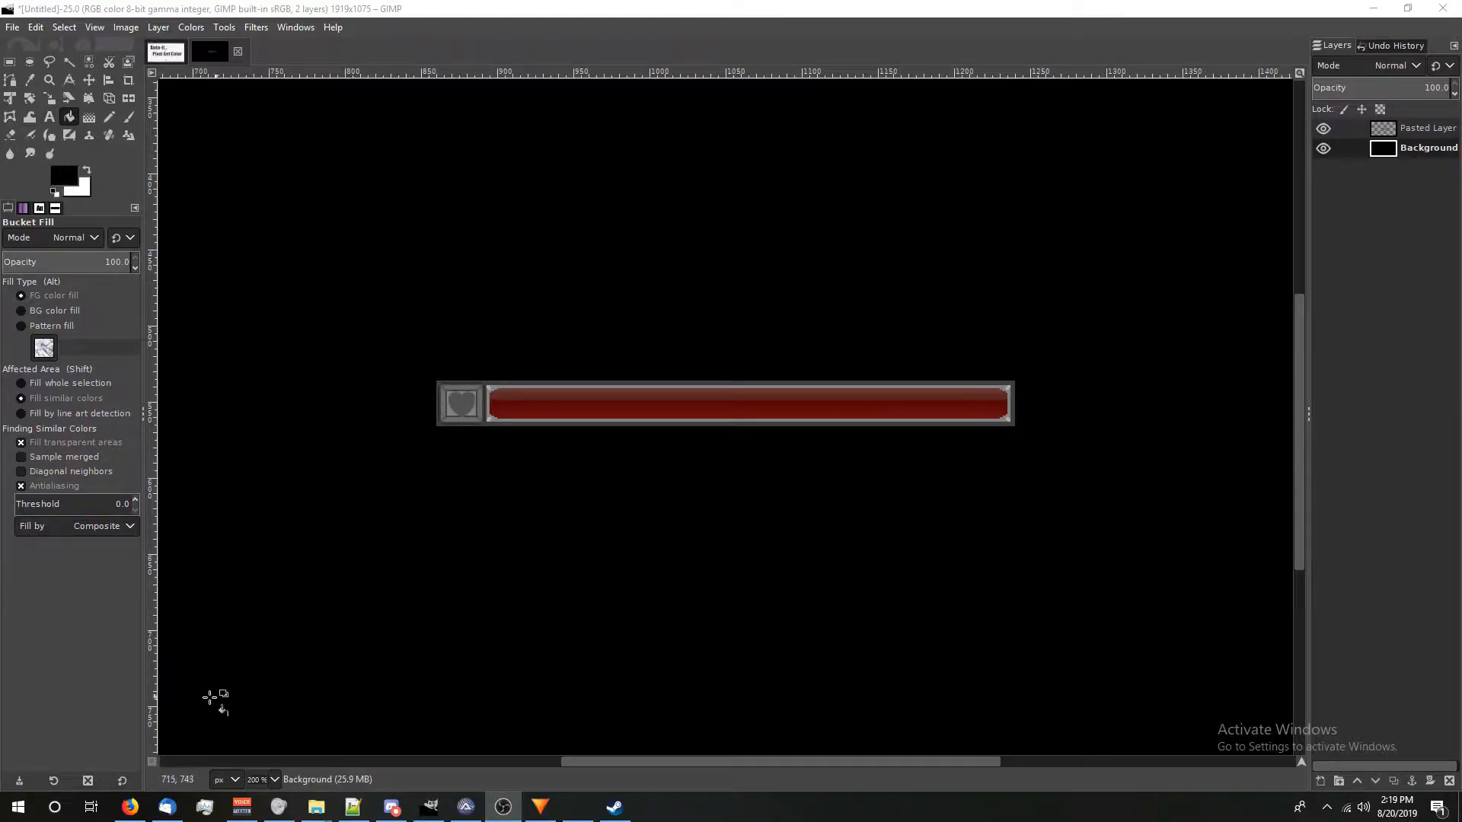
mouse_move(401, 466)
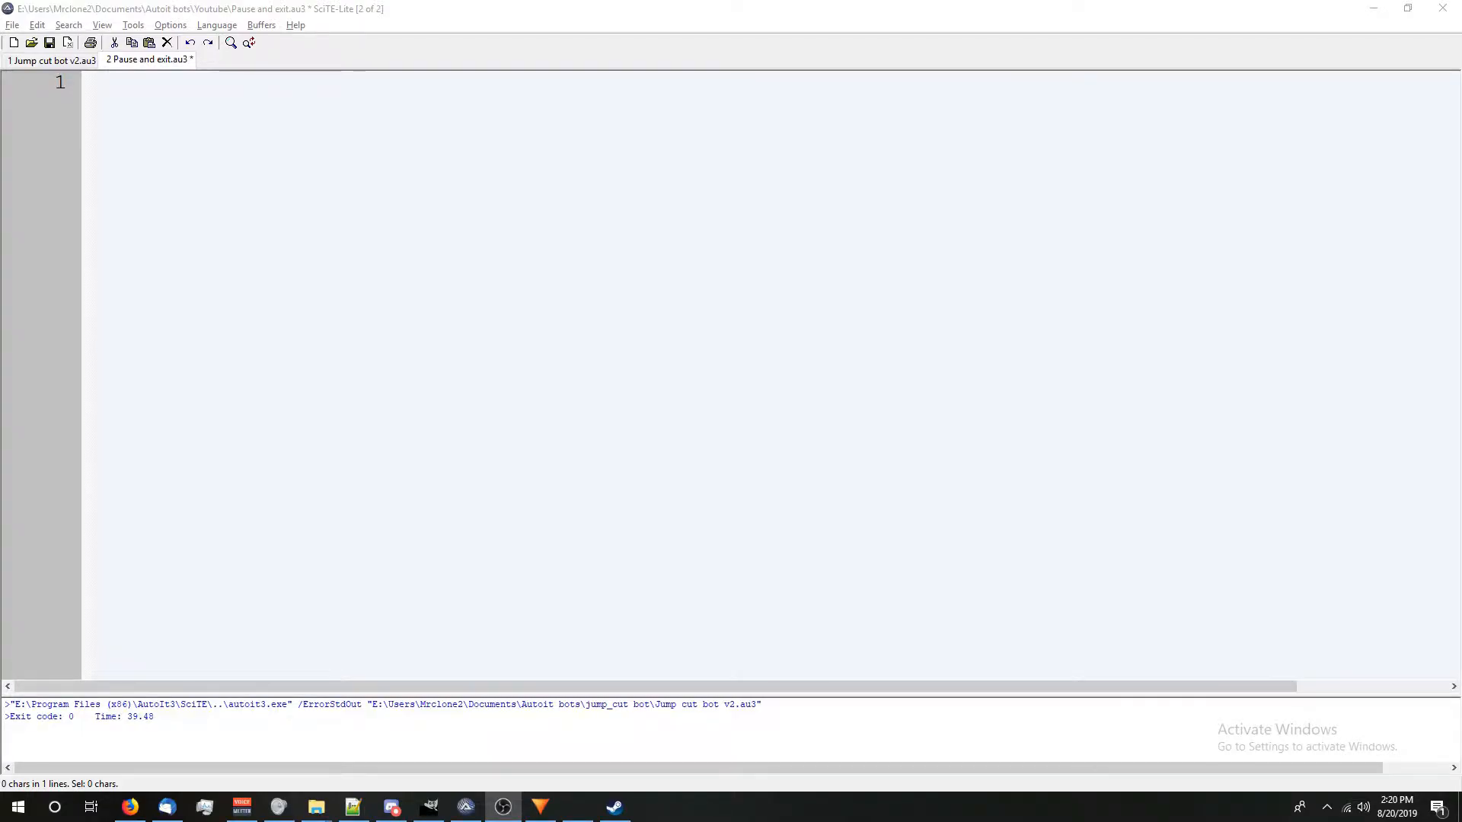
text($coord = PixelSearch(100,200,110,210,  0x77E438,10))
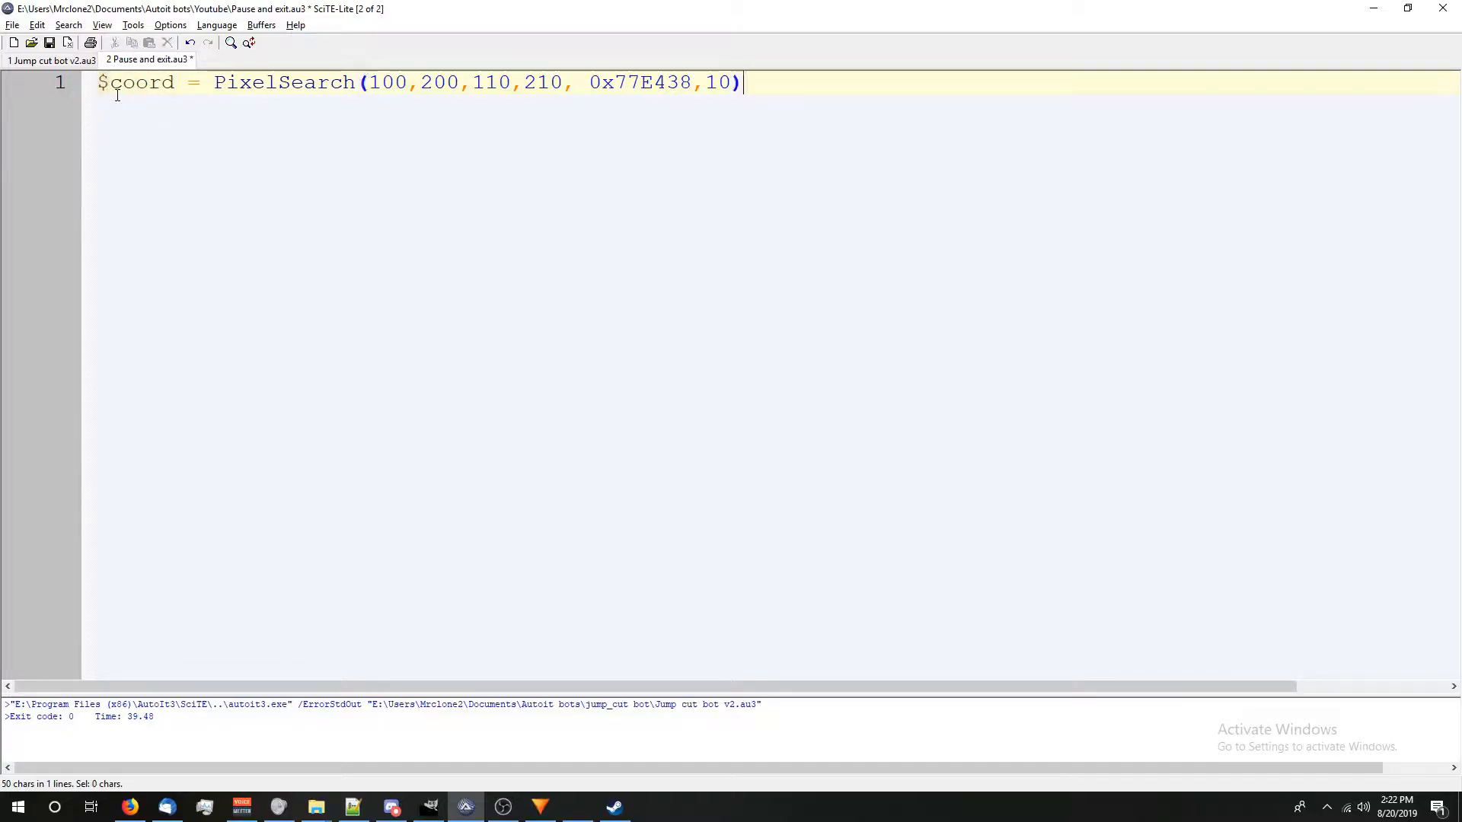
text(@)
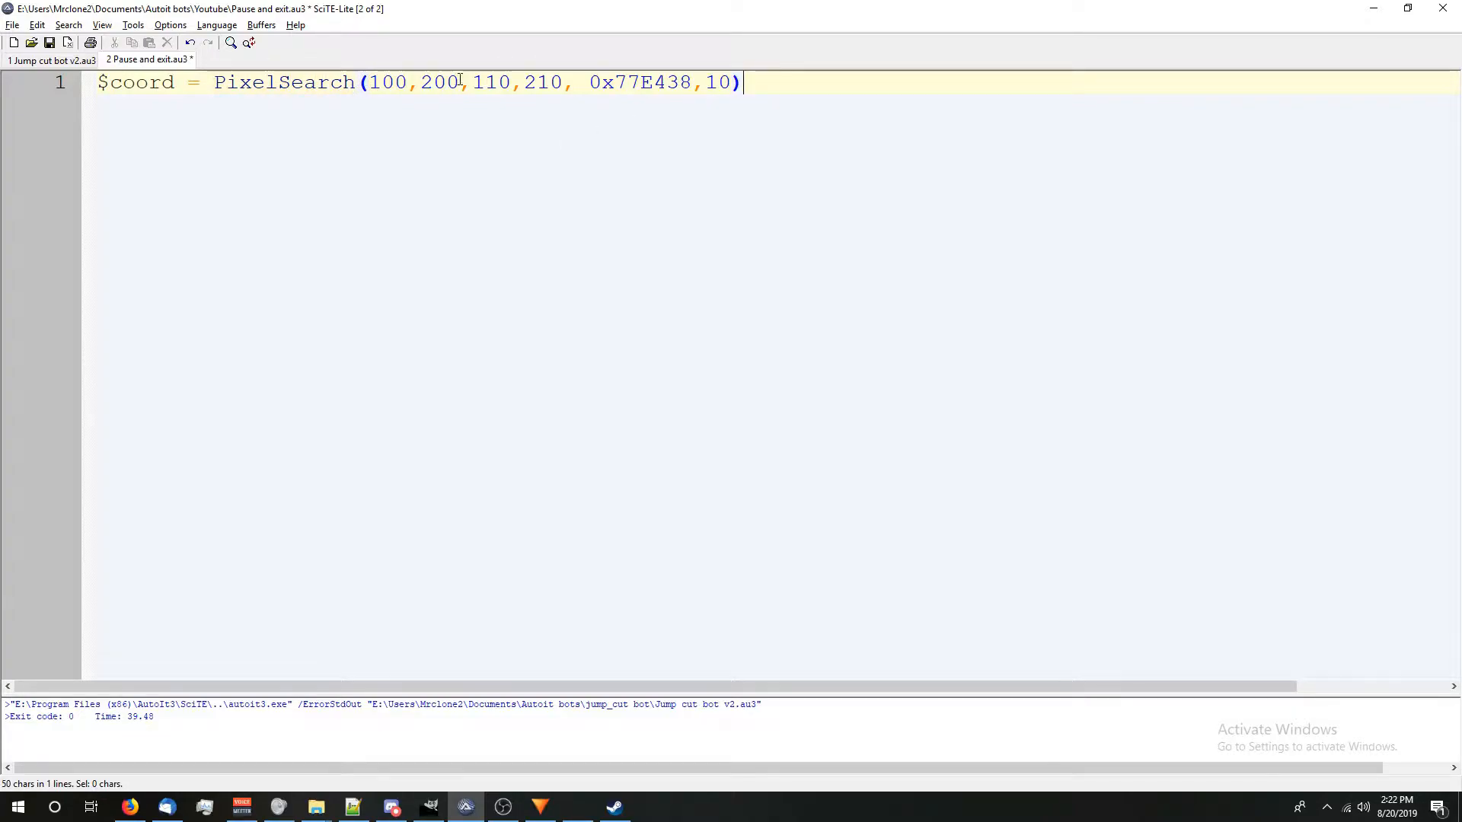
Highlight the search-area coordinates and the colour value 0x77E438 to explain them
drag(367, 83, 460, 82)
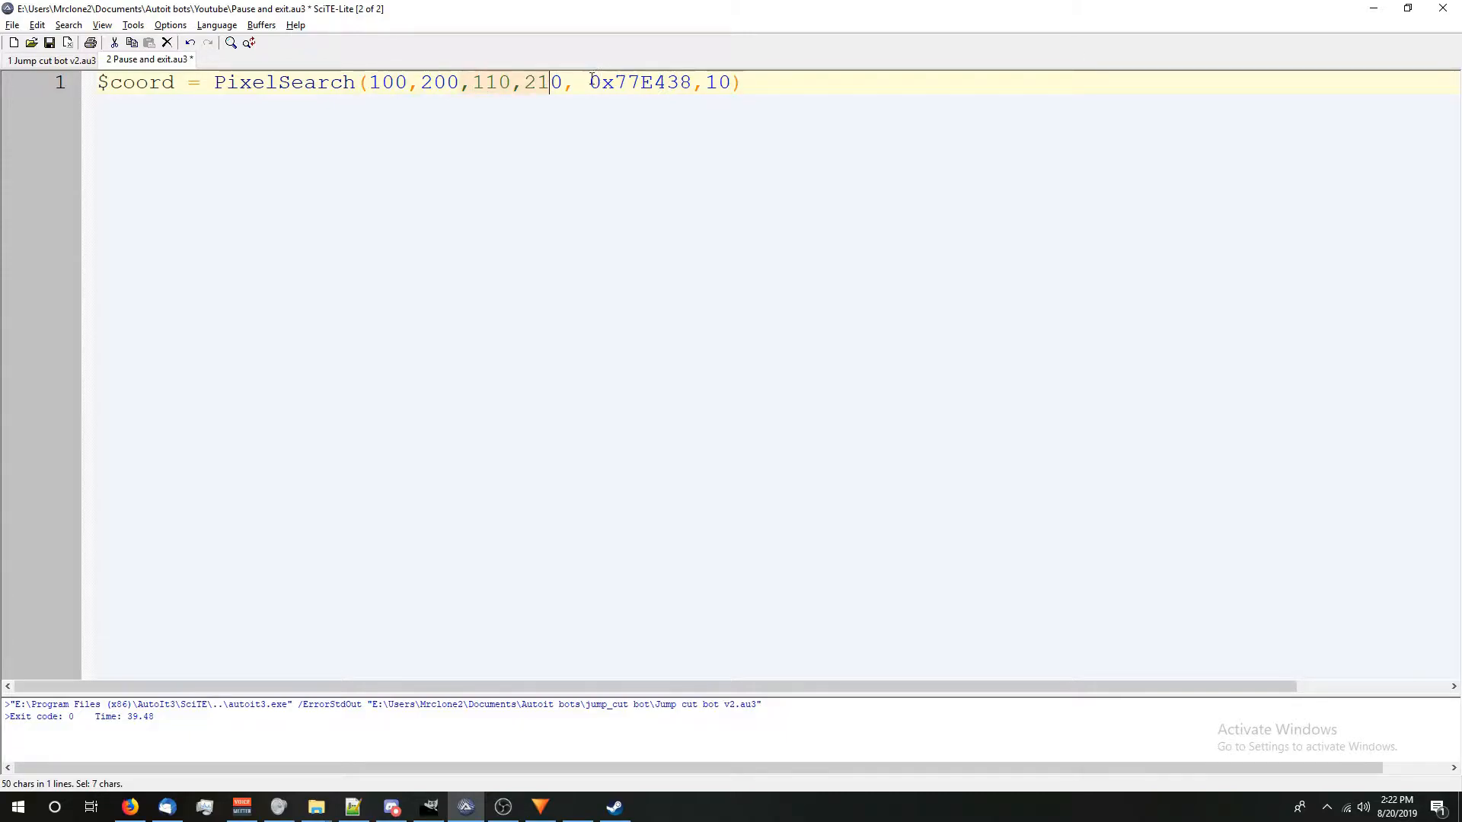
text(0)
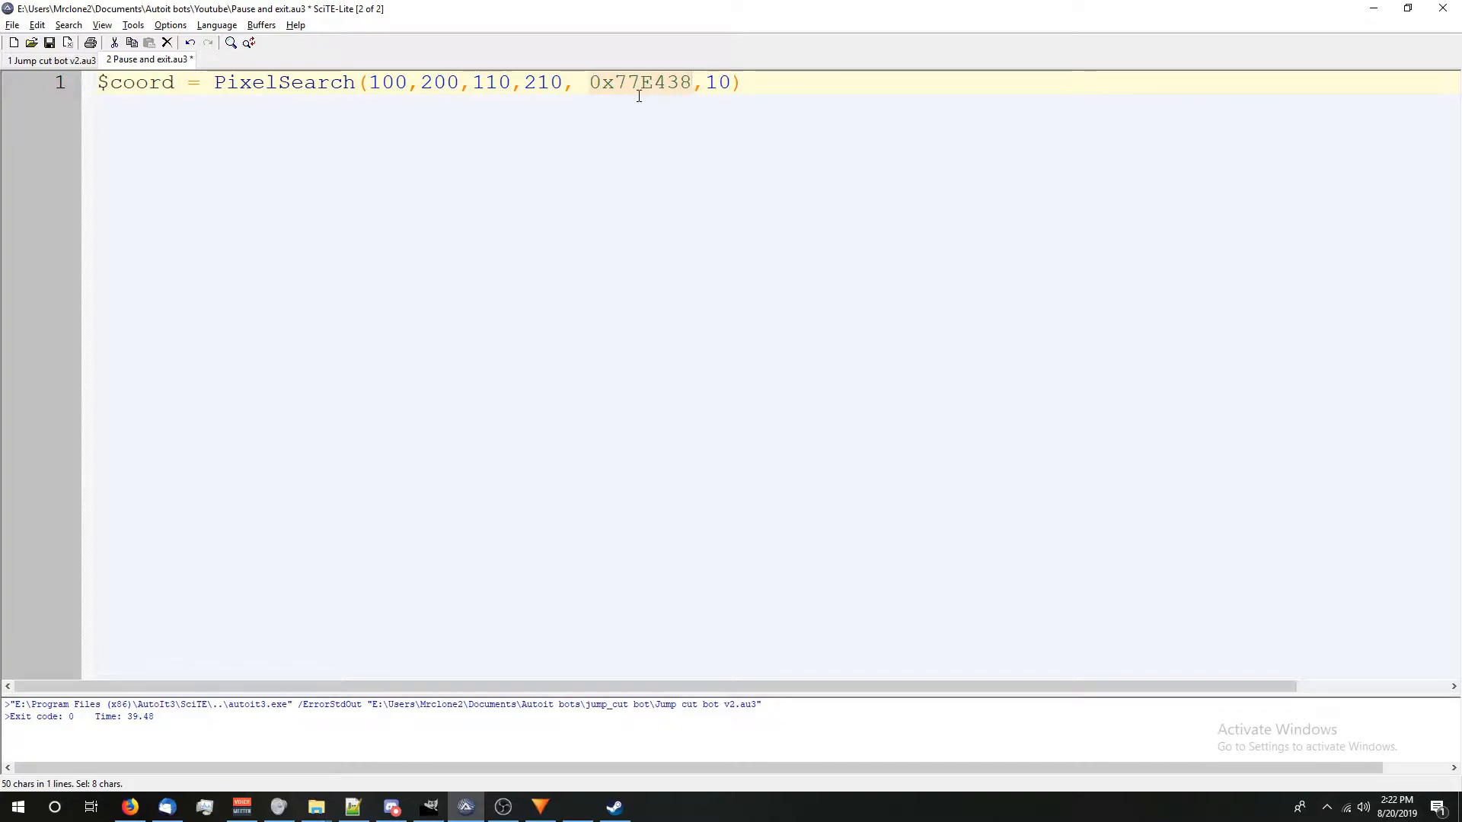
click(639, 83)
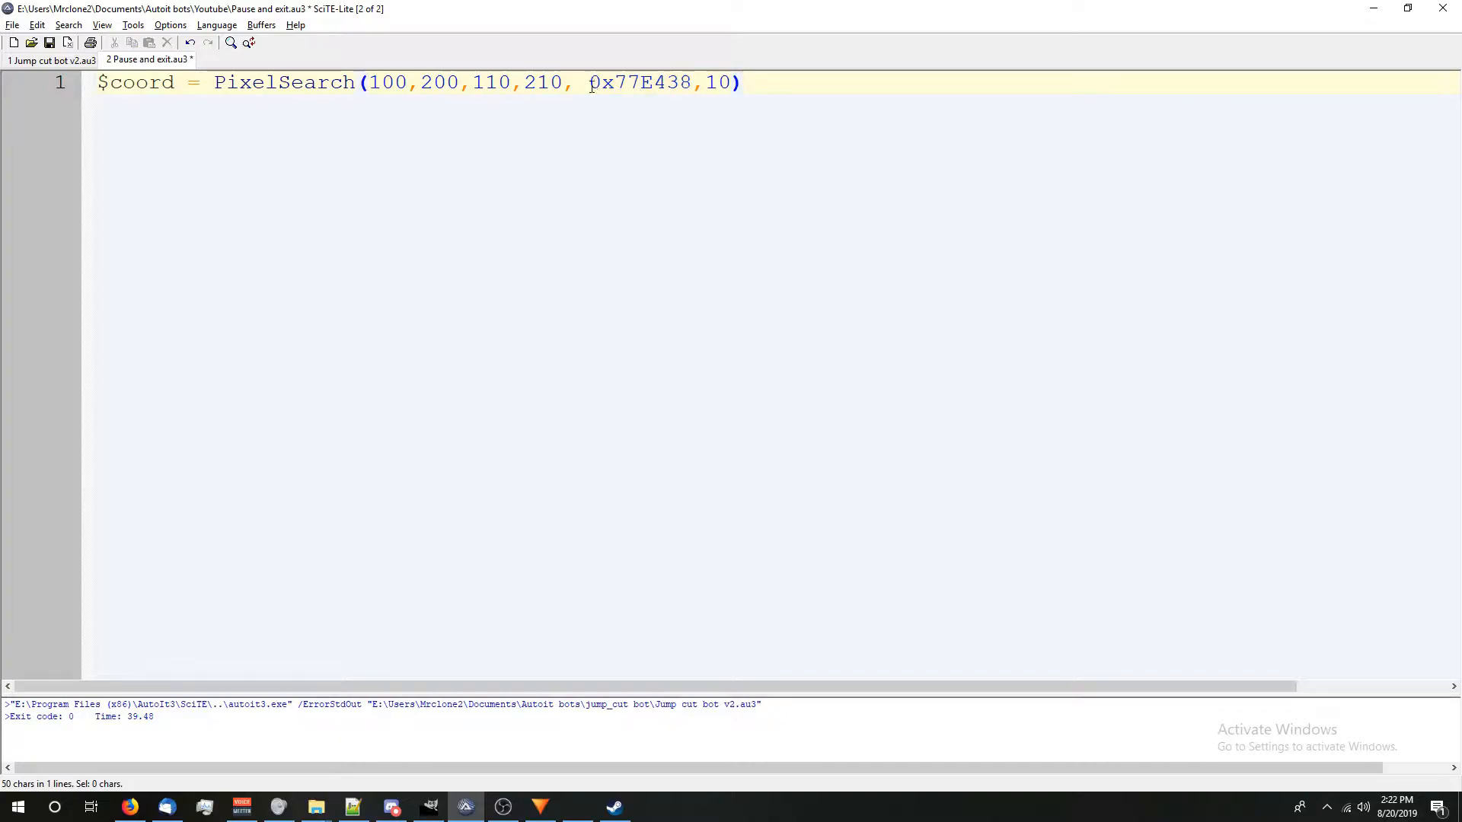
double_click(641, 82)
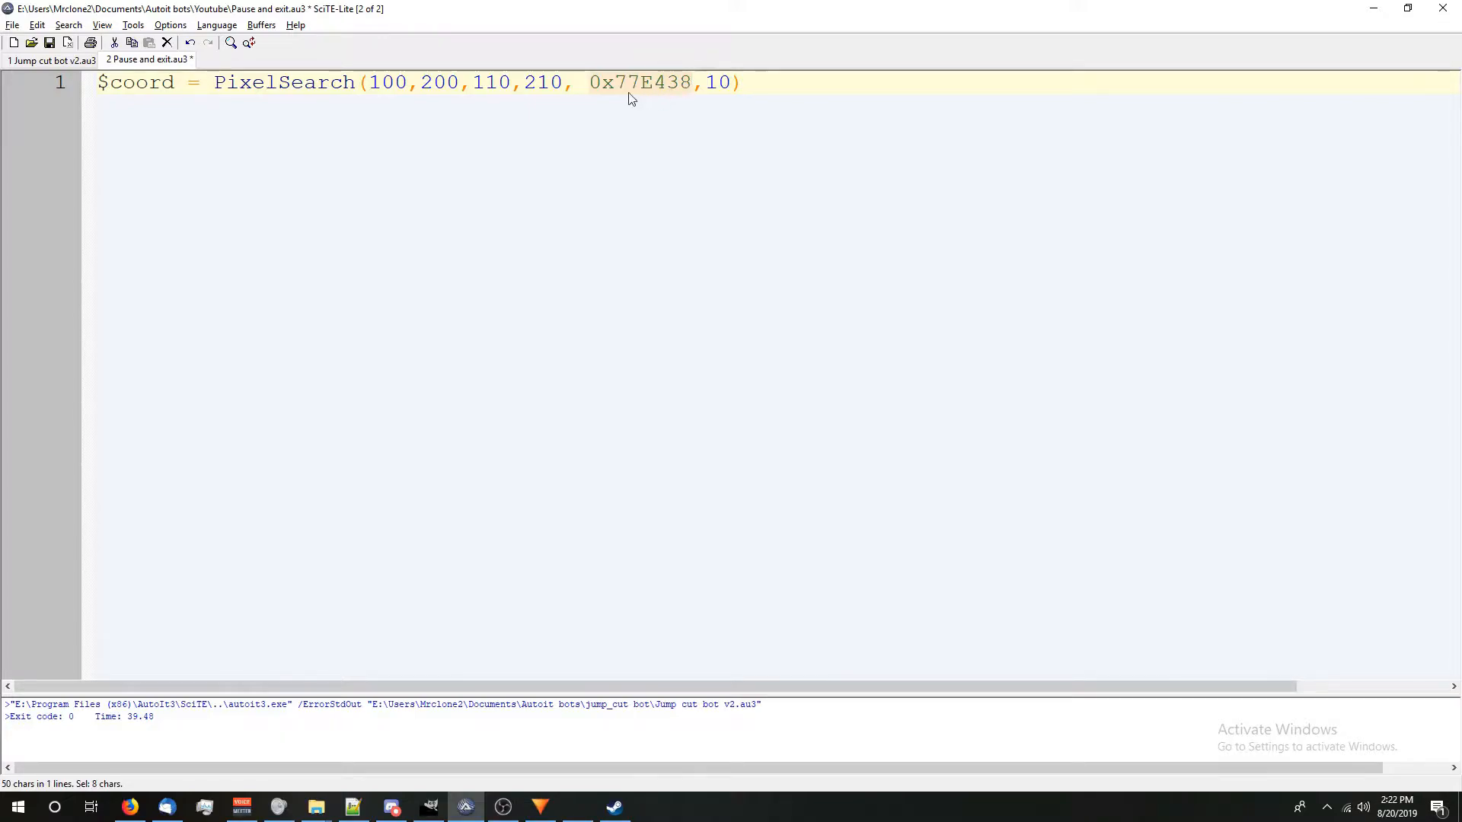
mouse_move(512, 155)
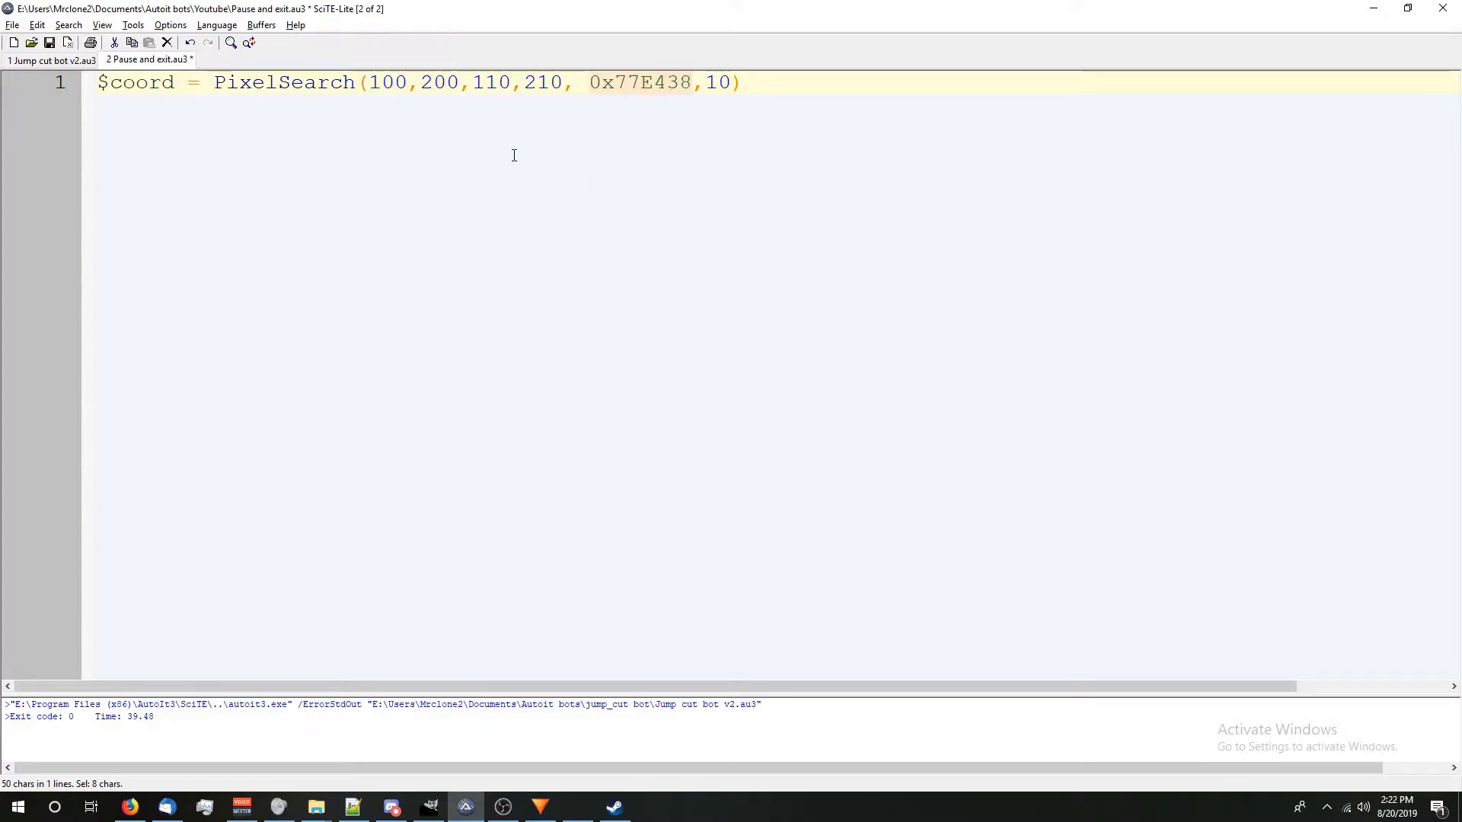
mouse_move(566, 109)
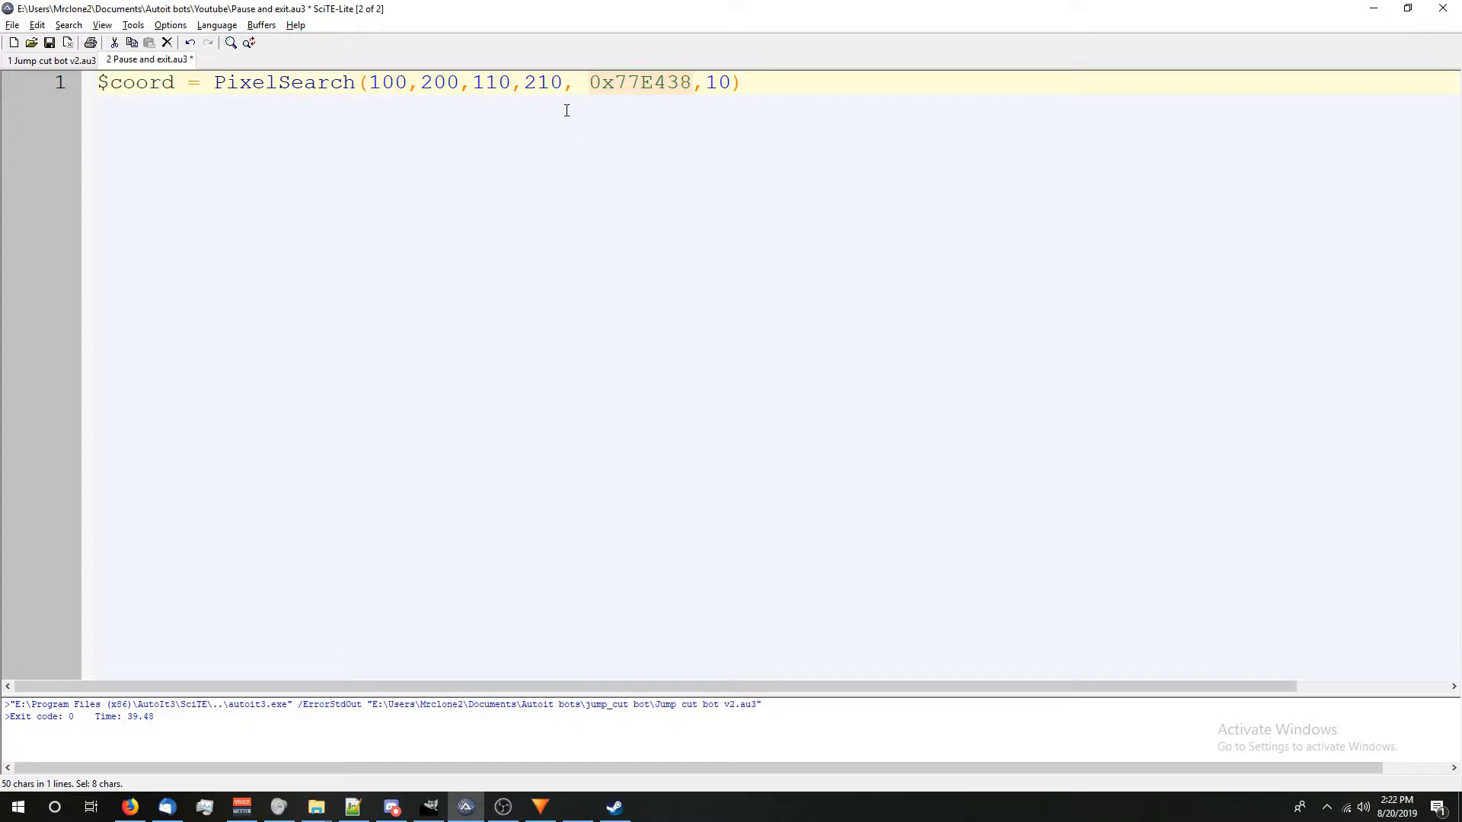
click(702, 82)
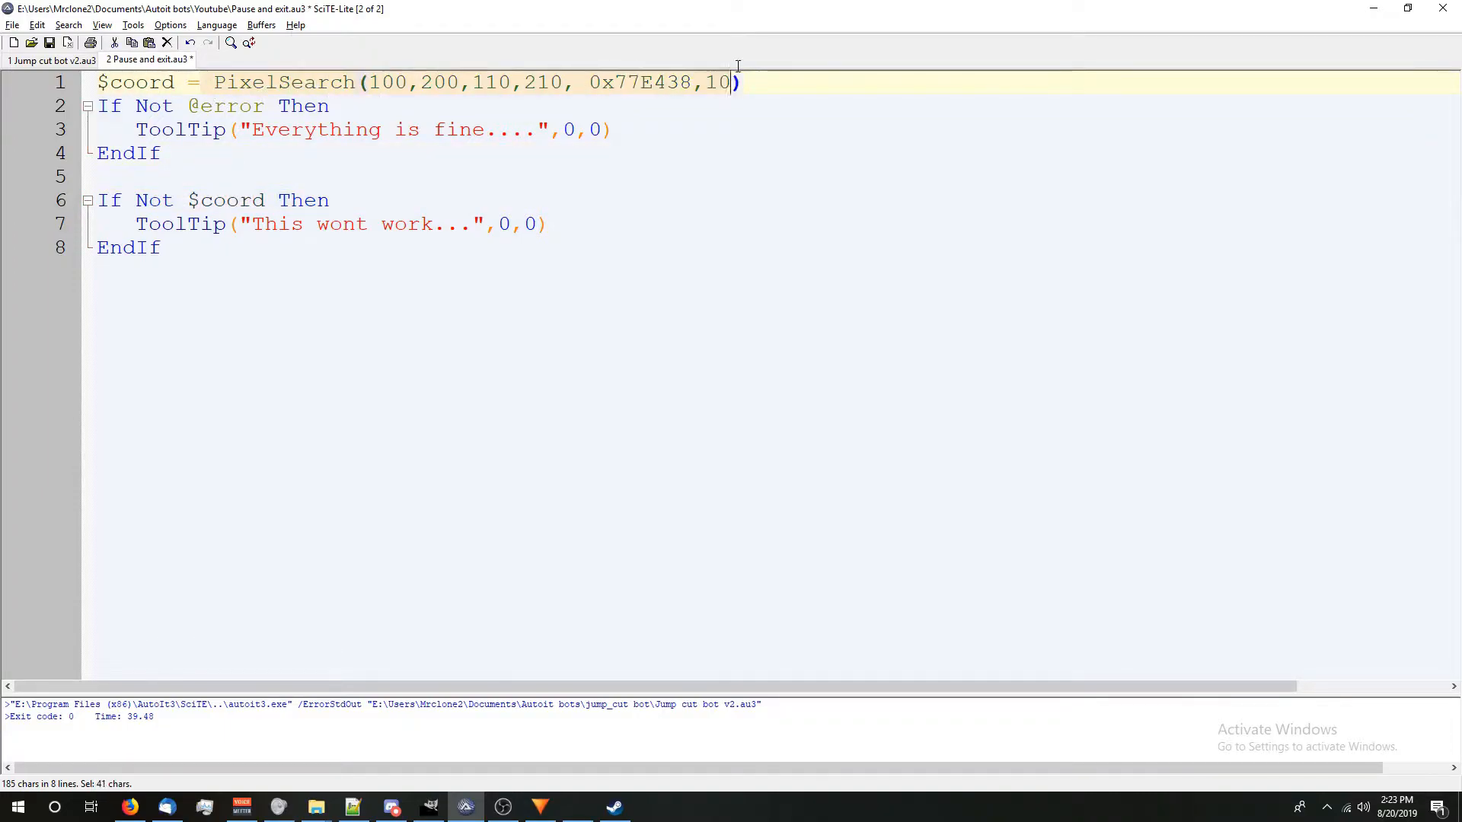
Point out the PixelSearch line and the If Not $coord tooltip check
click(328, 105)
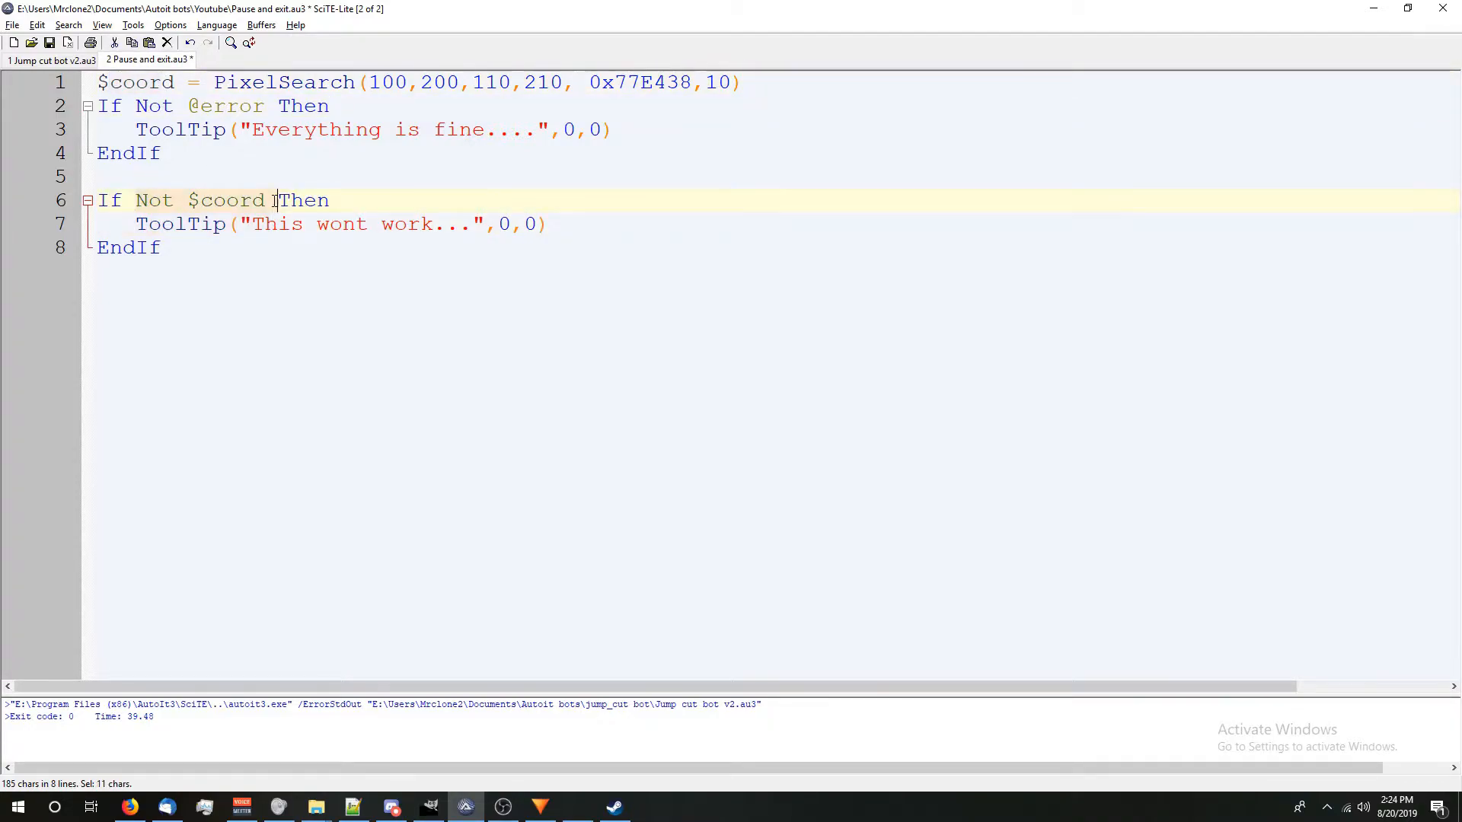
click(261, 224)
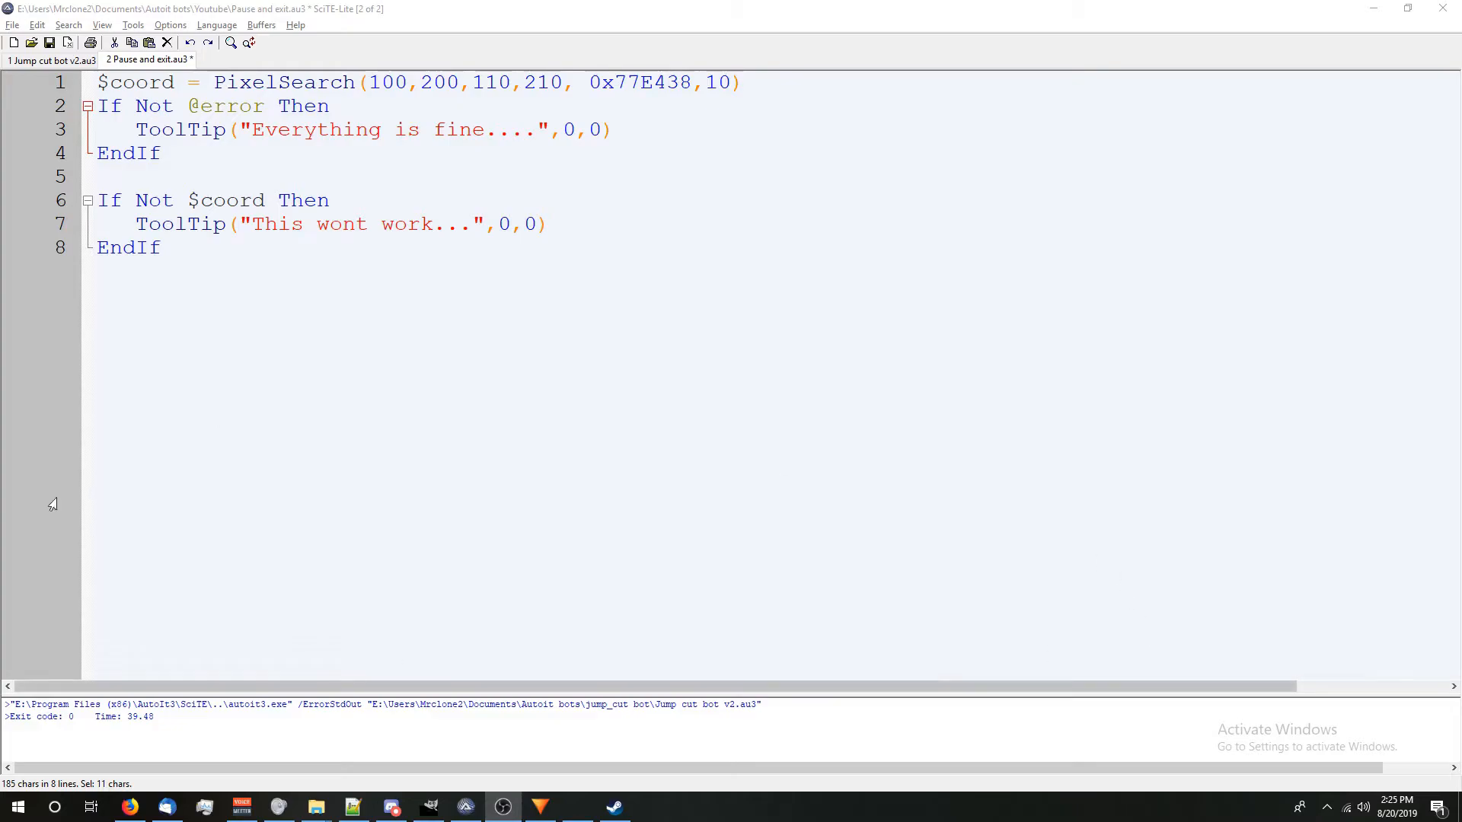
mouse_move(475, 661)
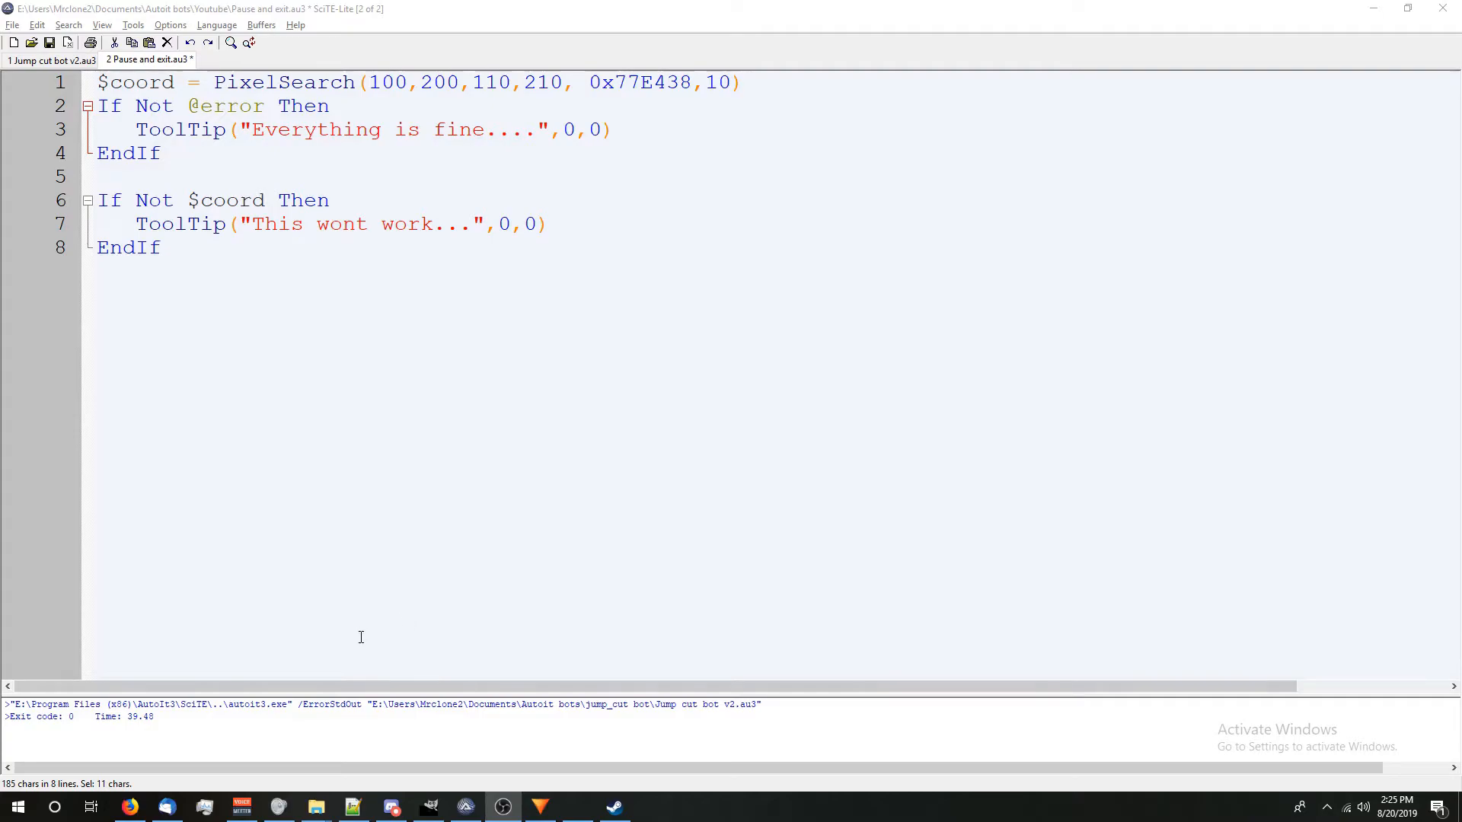
mouse_move(306, 362)
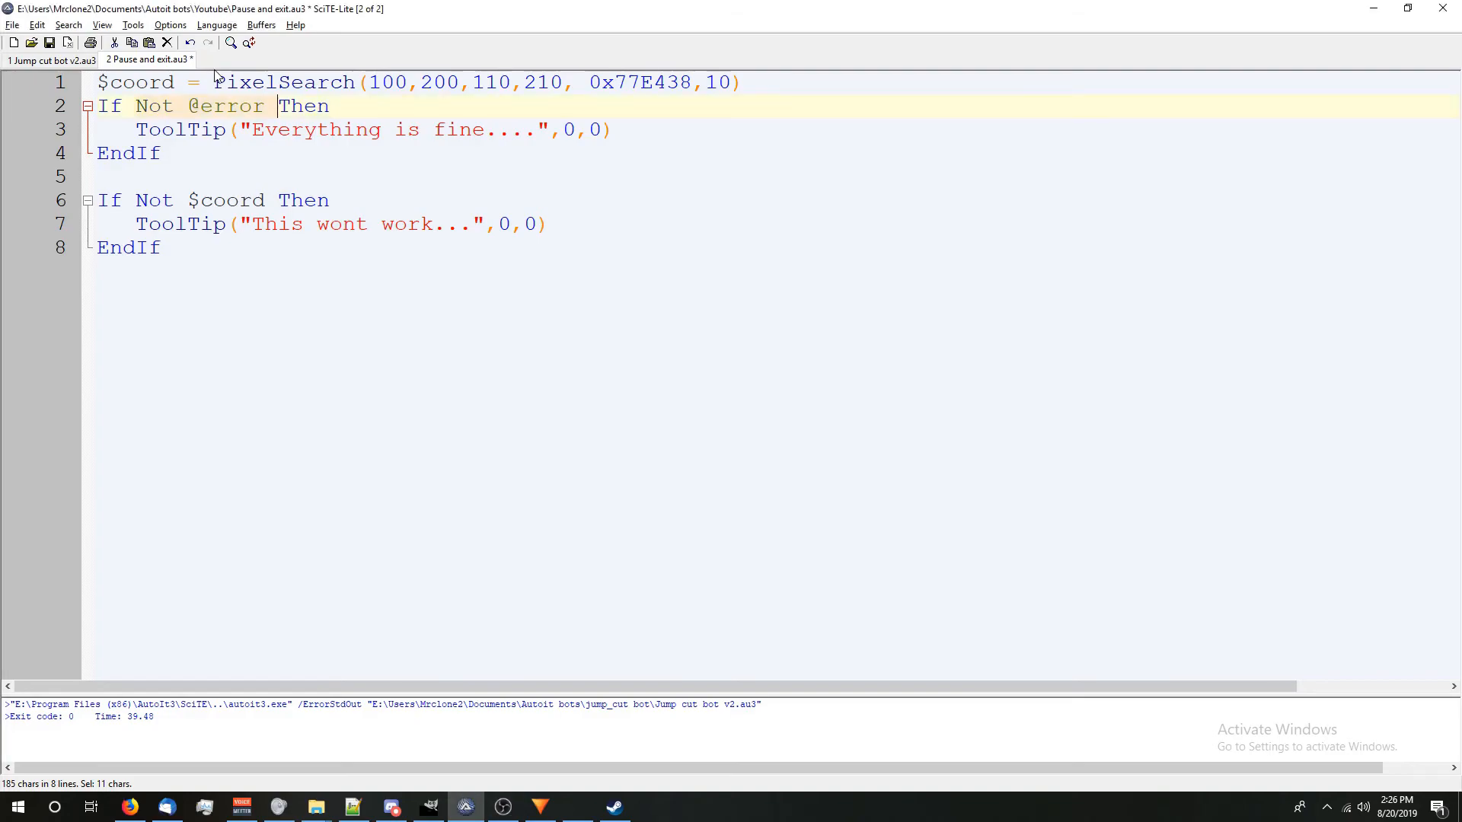
click(336, 105)
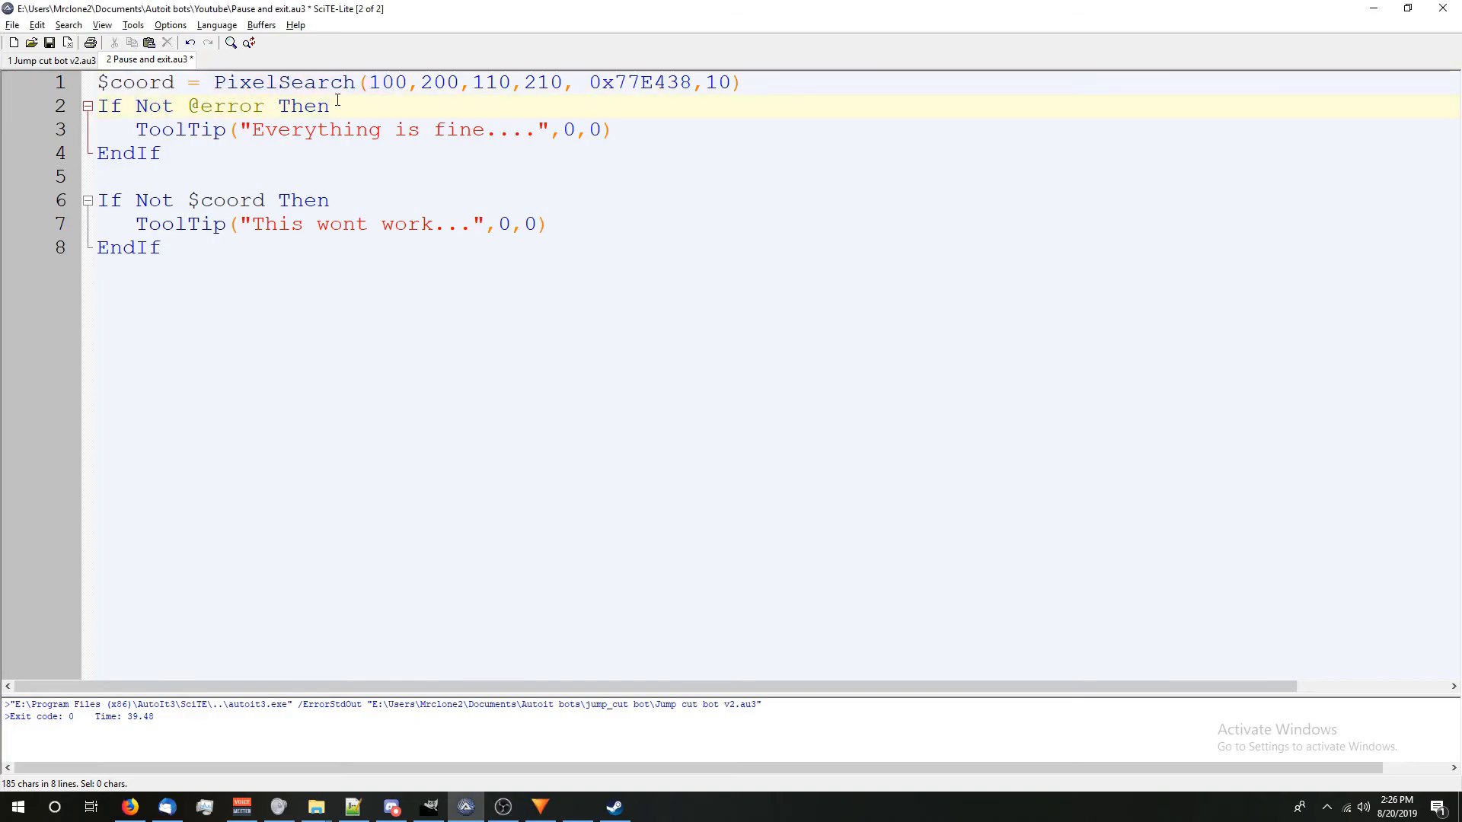